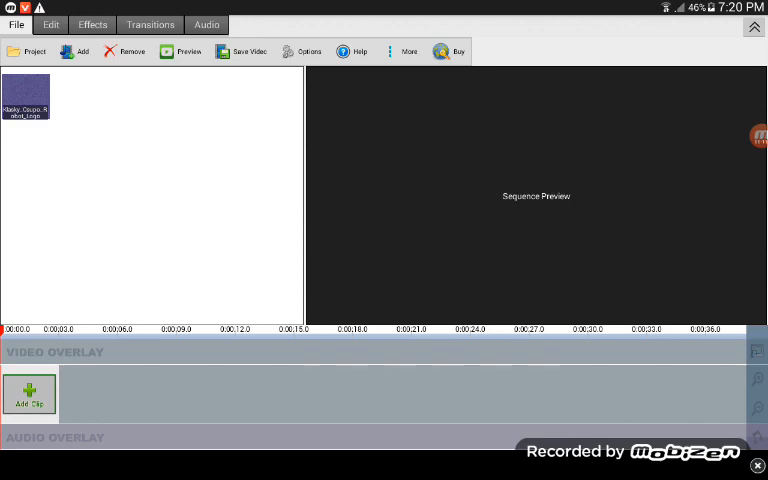
Add the Klasky_Csupo_Robot_Logo clip from the bin to the sequence and show the video effects.
{"action": "left_click", "coordinate": [26, 96]}
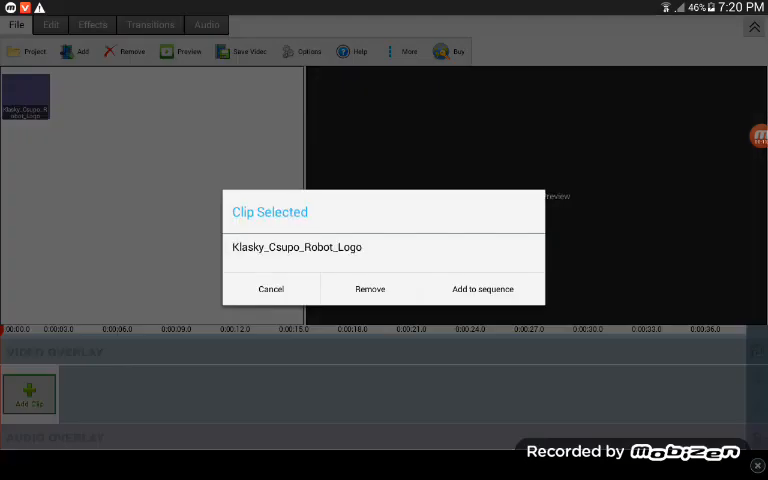
{"action": "left_click", "coordinate": [482, 288]}
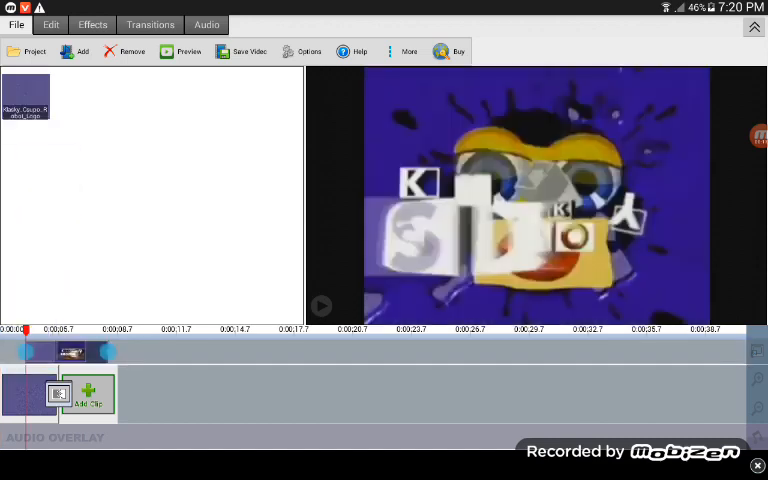
{"action": "left_click", "coordinate": [92, 24]}
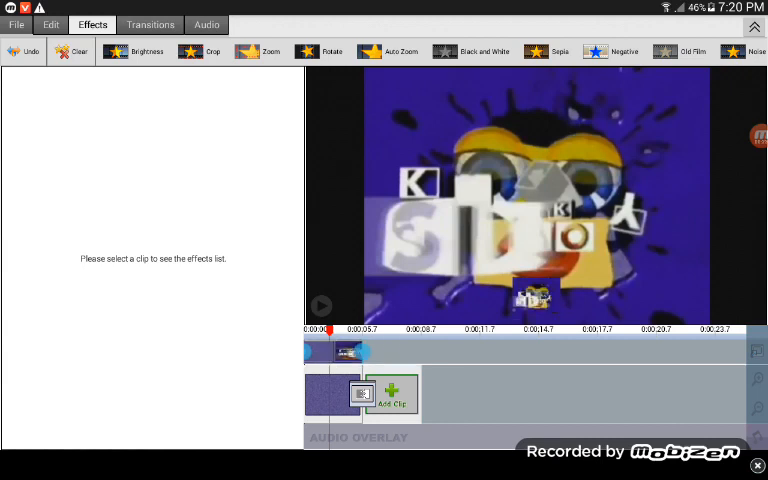
Enlarge the purple overlay via the Clip Details Size slider so it fills most of the preview.
{"action": "left_click", "coordinate": [348, 394]}
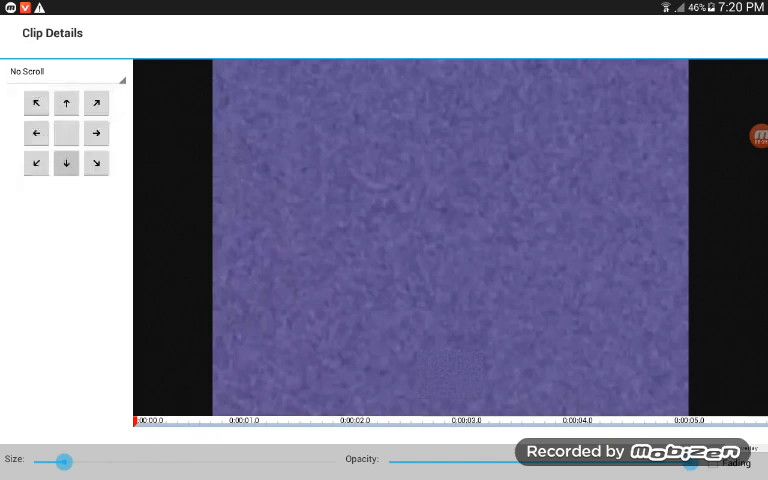
{"action": "left_click_drag", "start_coordinate": [64, 460], "coordinate": [184, 460]}
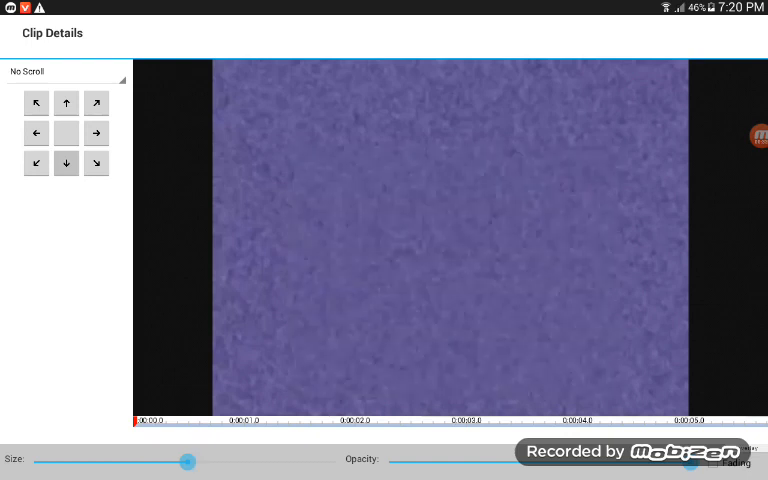
{"action": "left_click_drag", "start_coordinate": [188, 460], "coordinate": [144, 460]}
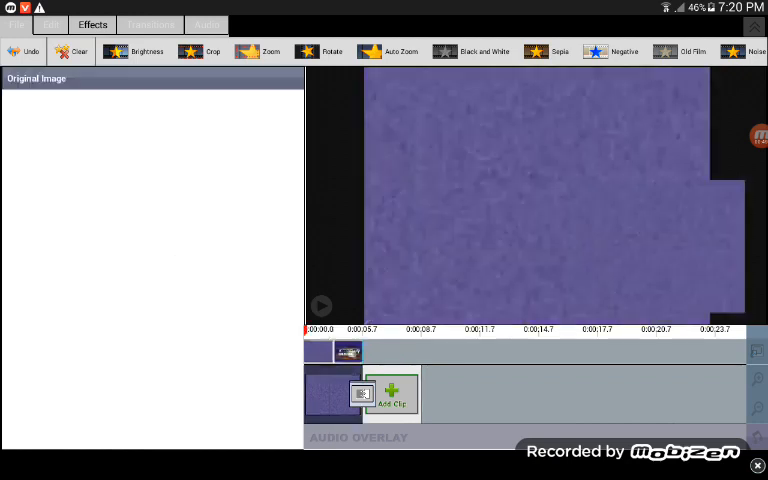
Apply Negative, Waves, Spin, Temperature and Ripple effects, turning the clip warped yellow.
{"action": "left_click", "coordinate": [612, 52]}
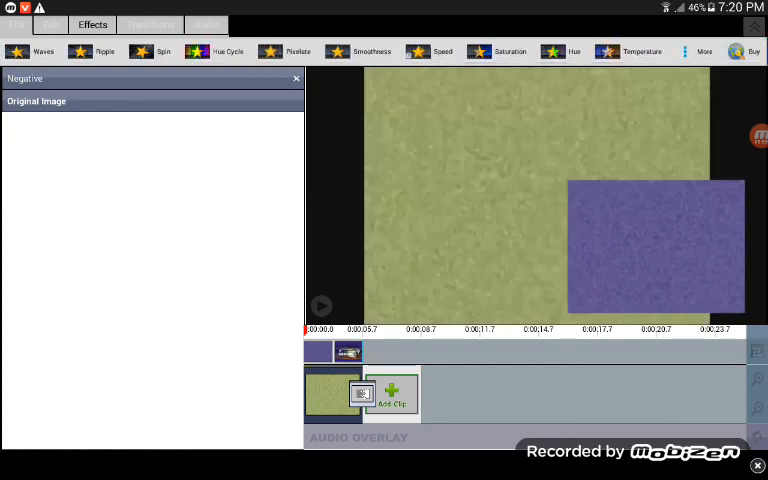
{"action": "left_click", "coordinate": [44, 52]}
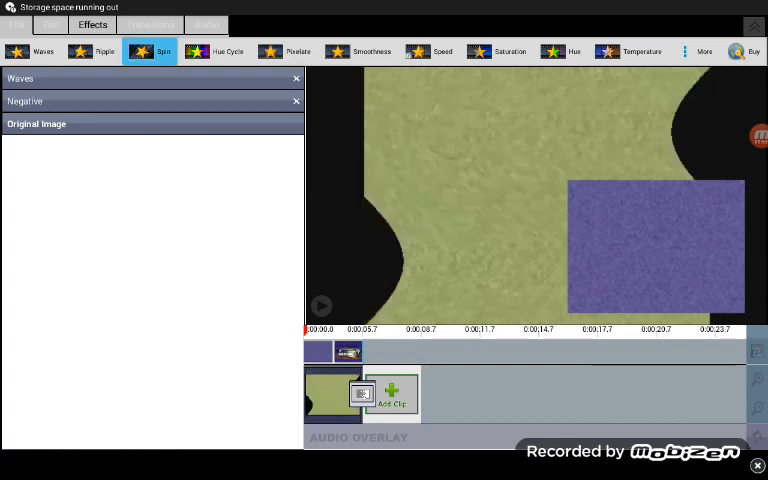
{"action": "left_click", "coordinate": [148, 52]}
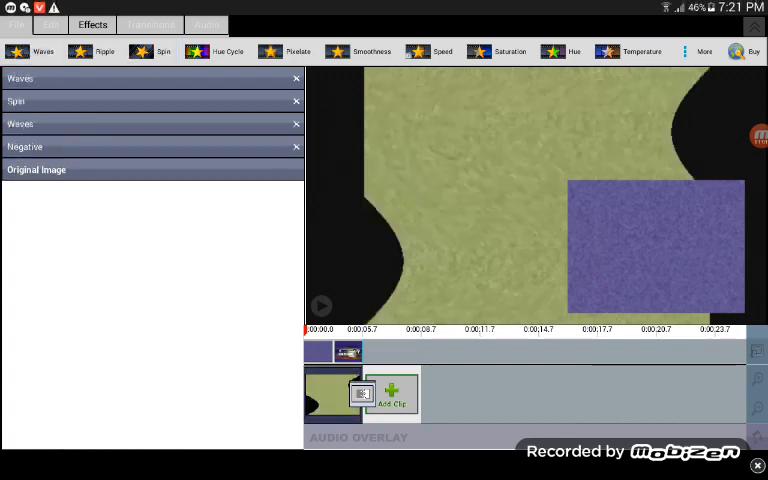
{"action": "left_click", "coordinate": [628, 52]}
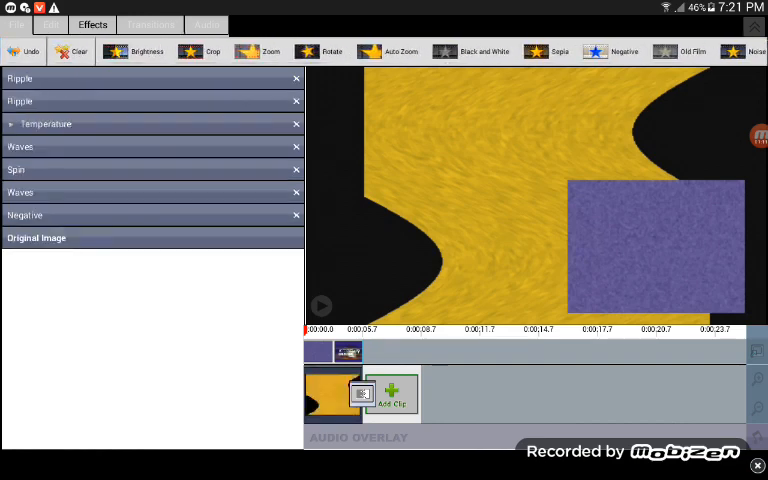
{"action": "left_click", "coordinate": [206, 24]}
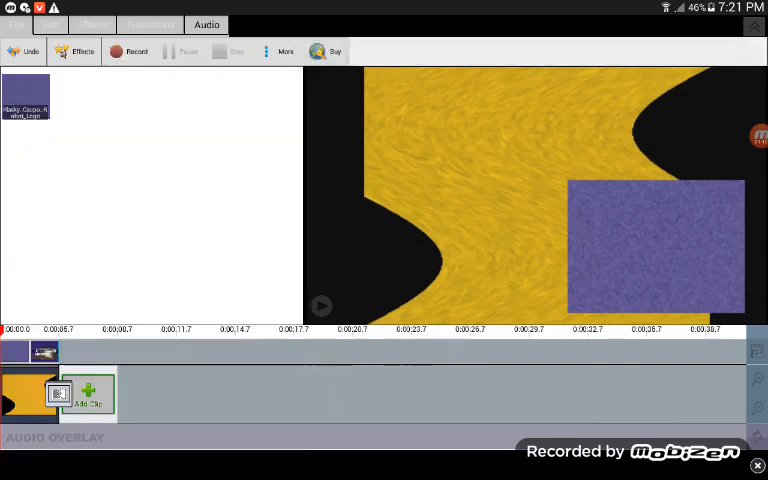
Start the audio effect chain with a High Pass filter, a Compressor and a Flanger.
{"action": "left_click", "coordinate": [80, 52]}
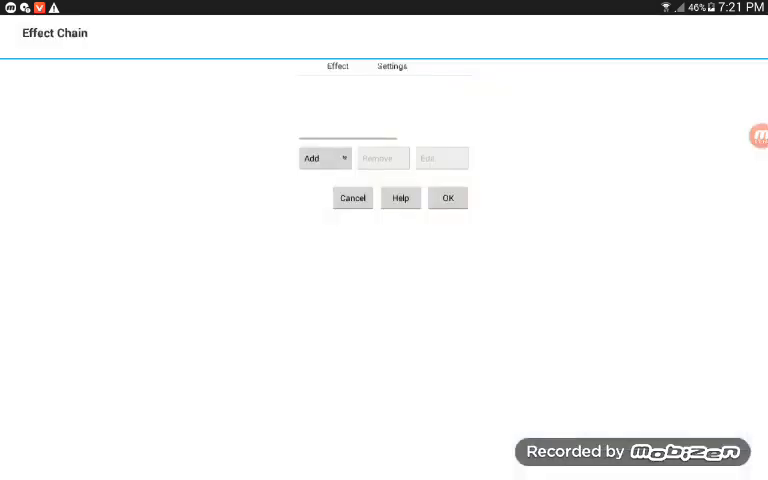
{"action": "left_click", "coordinate": [324, 158]}
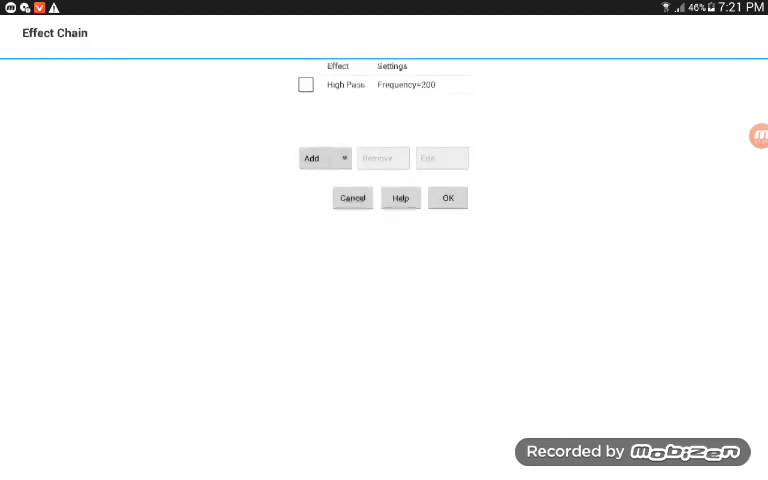
{"action": "left_click", "coordinate": [324, 158]}
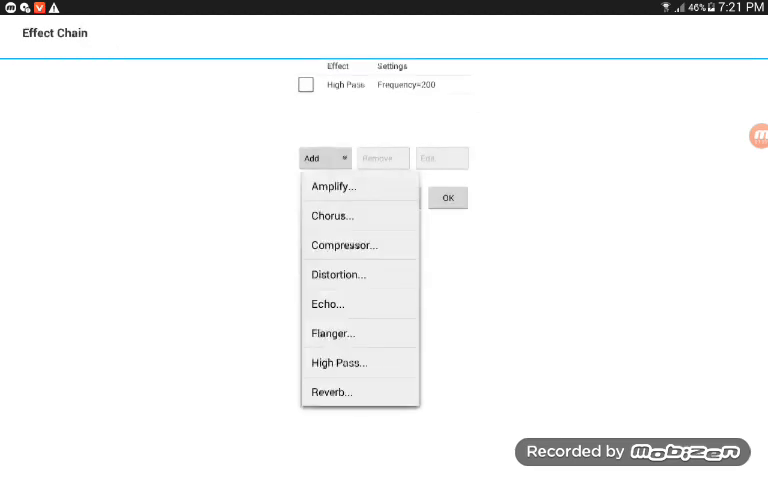
{"action": "left_click", "coordinate": [344, 244]}
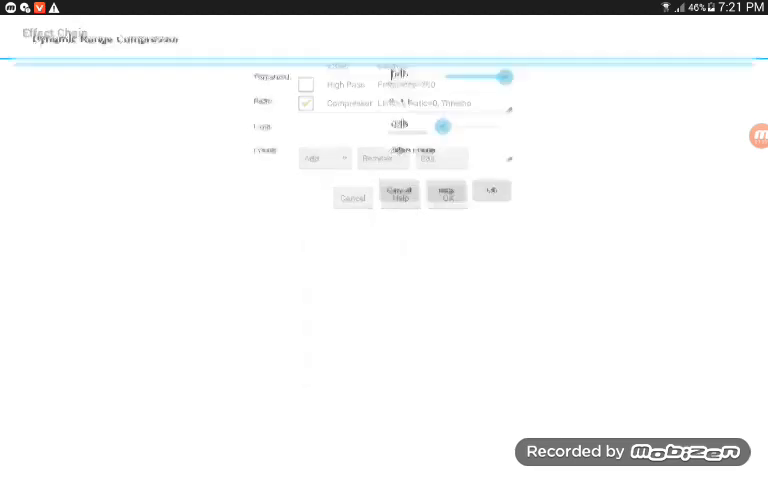
{"action": "left_click", "coordinate": [444, 148]}
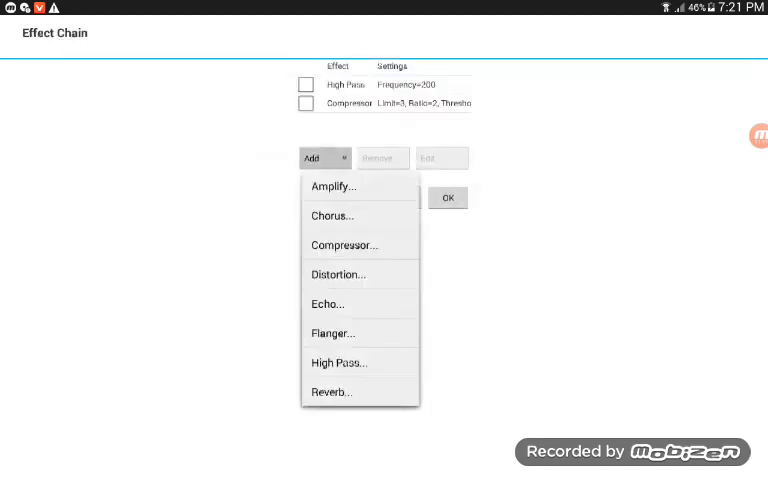
{"action": "left_click", "coordinate": [332, 332]}
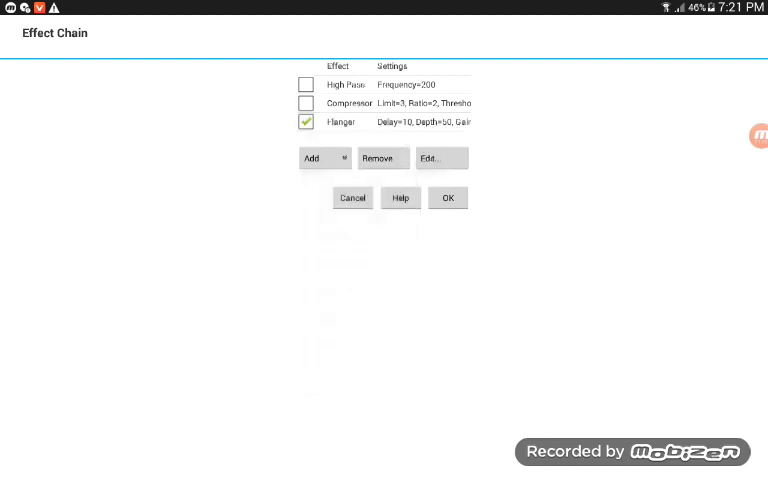
Add a Chorus with a preset, confirm the chain and return to the video effects.
{"action": "left_click", "coordinate": [442, 158]}
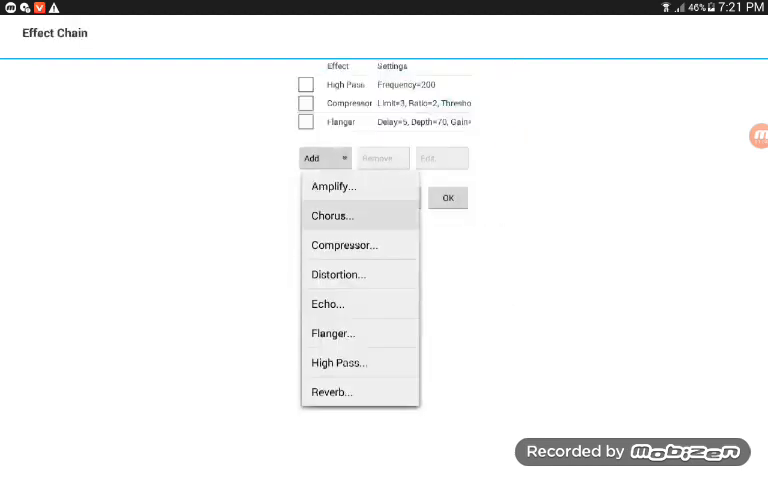
{"action": "left_click", "coordinate": [334, 216]}
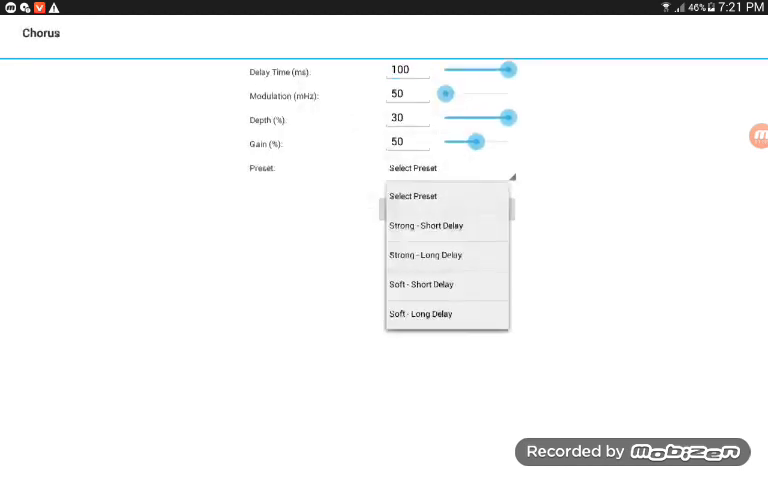
{"action": "left_click", "coordinate": [424, 256]}
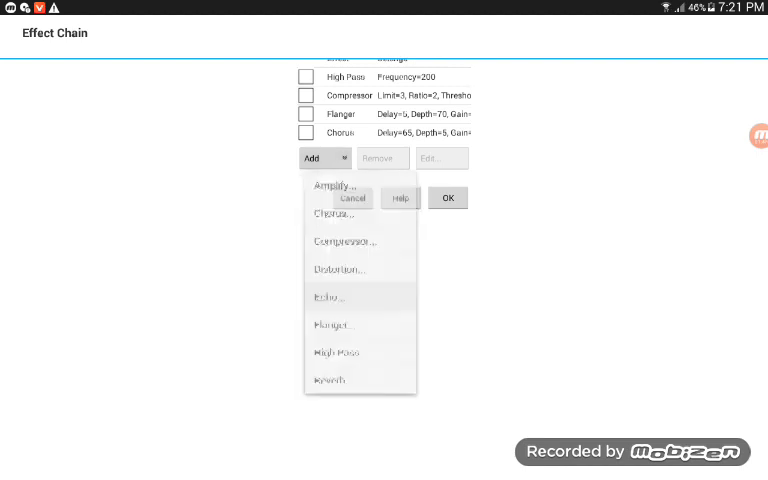
{"action": "left_click", "coordinate": [328, 296]}
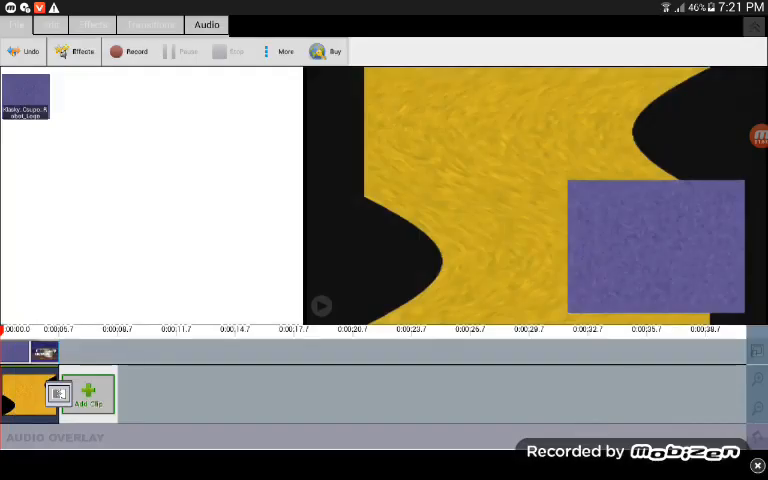
{"action": "left_click", "coordinate": [14, 18]}
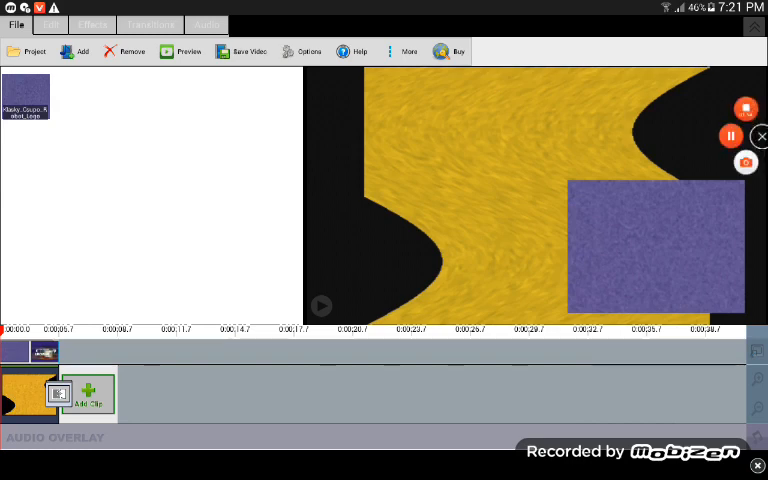
{"action": "left_click", "coordinate": [92, 24]}
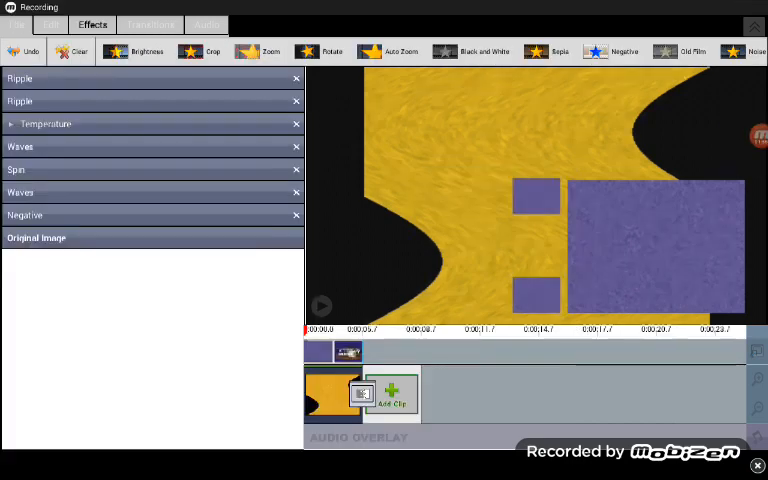